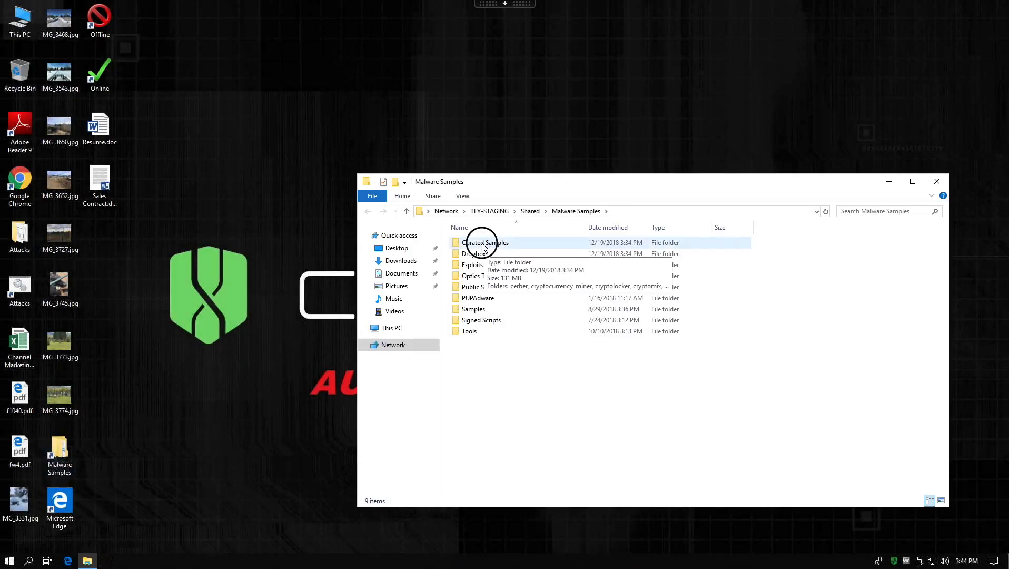
Step: Copy sality.exe from Curated Samples\sality to the desktop and close the folder
double_click(485, 243)
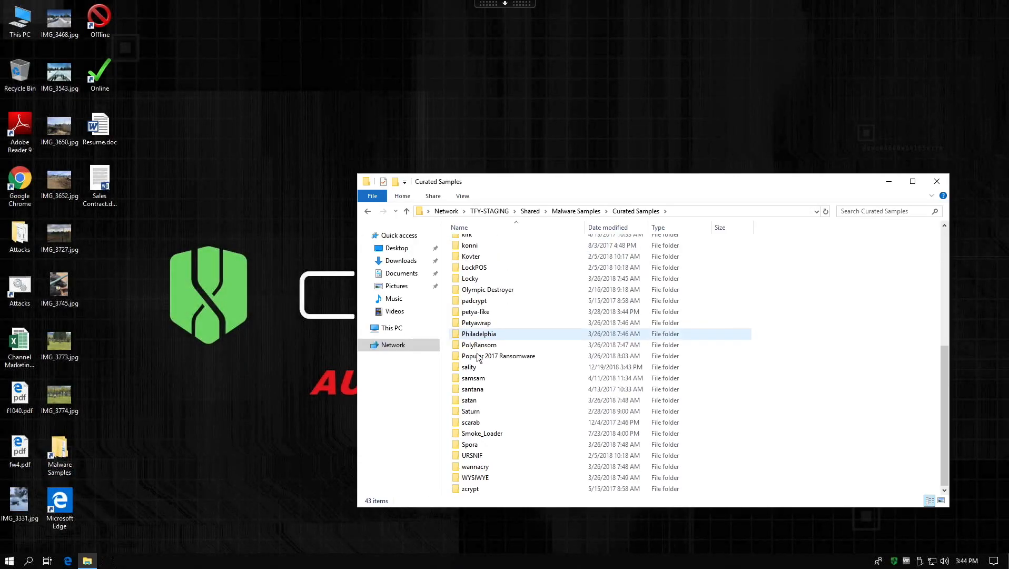
double_click(468, 367)
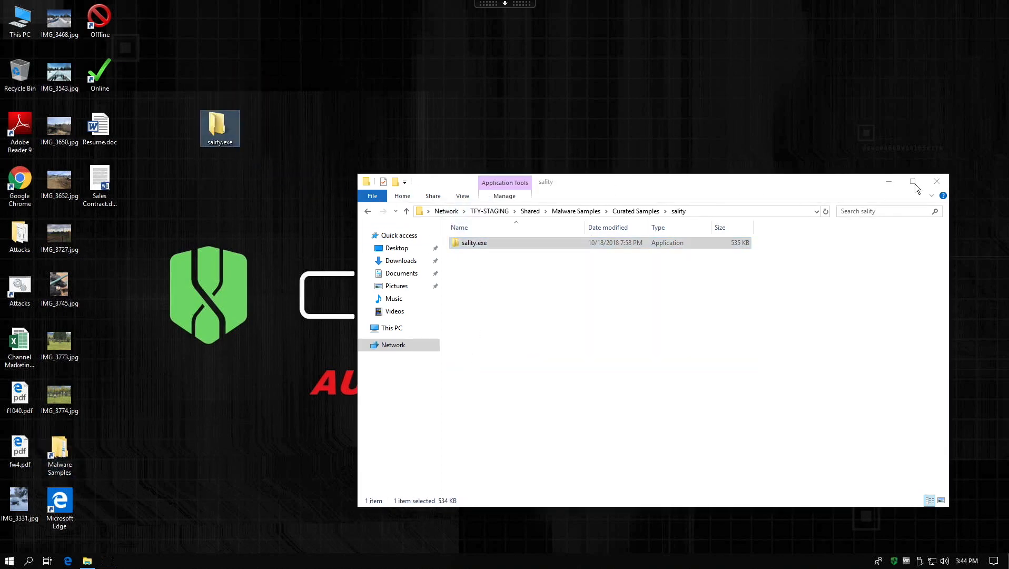
left_click(937, 182)
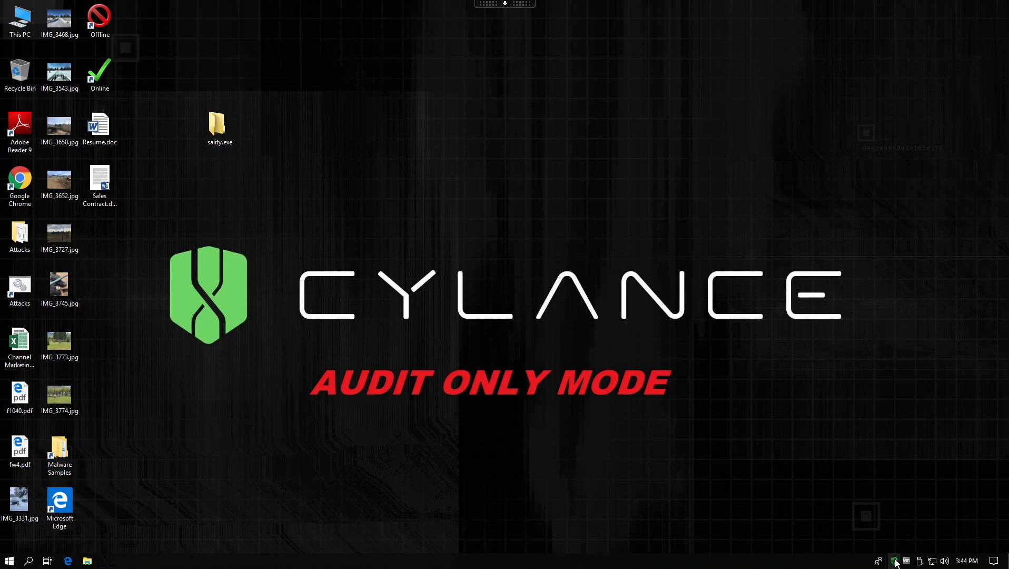
Step: Open the CylancePROTECT agent window from the tray to see the sality.exe threat event
left_click(896, 560)
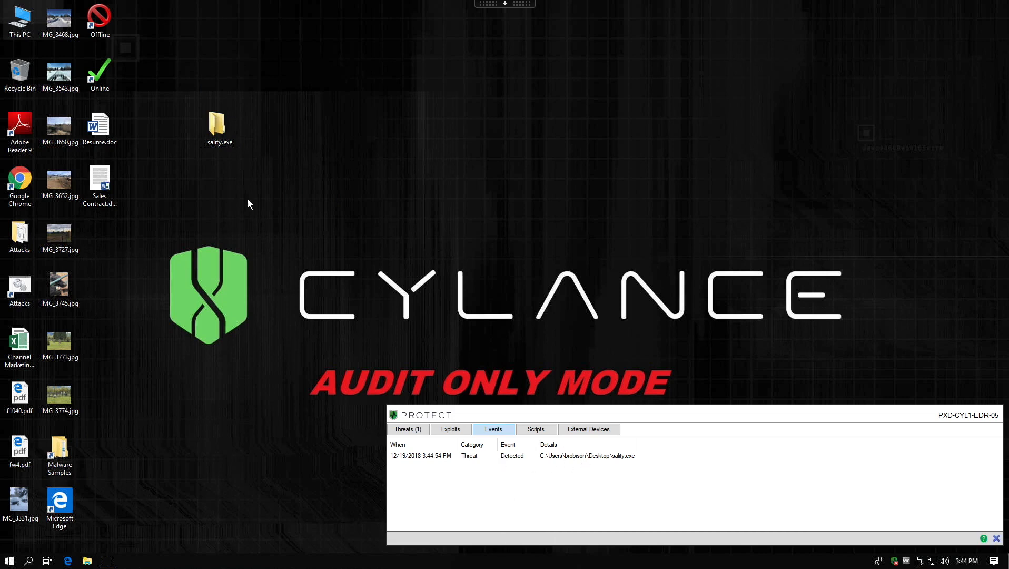
Step: Confirm sality.exe is running (PID 9460) in Task Manager's Details list, then close it
right_click(193, 560)
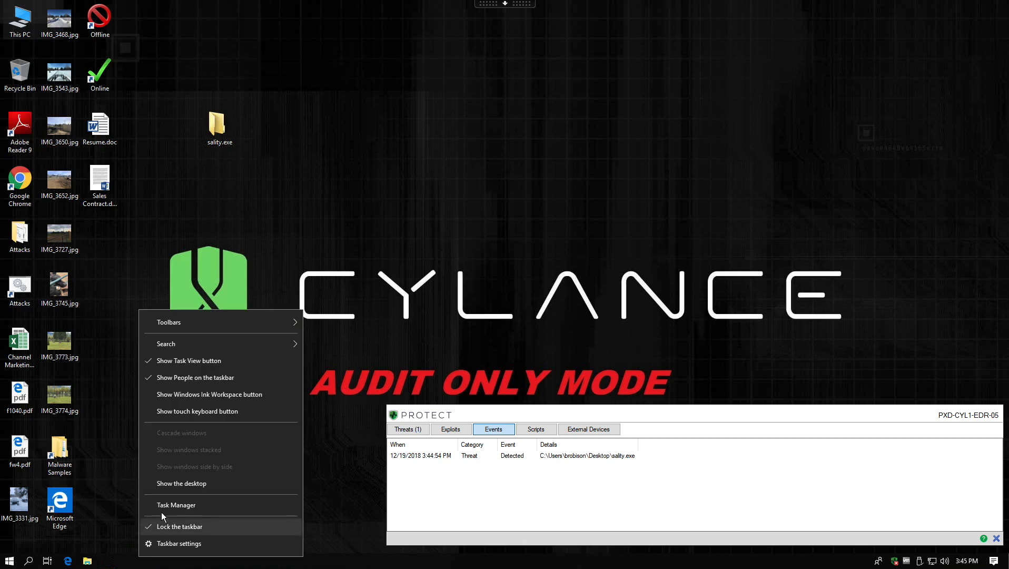
left_click(176, 505)
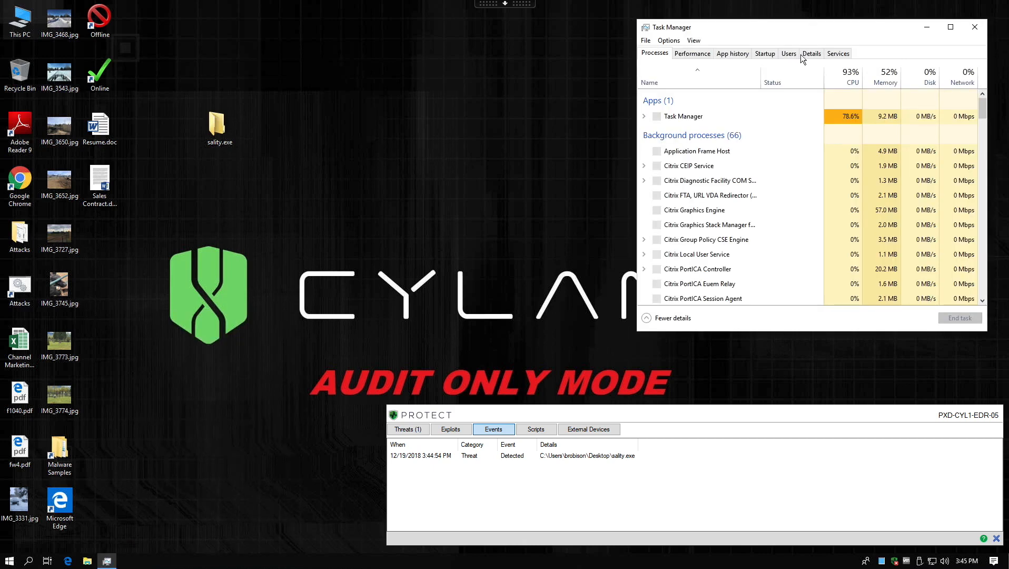
left_click(812, 52)
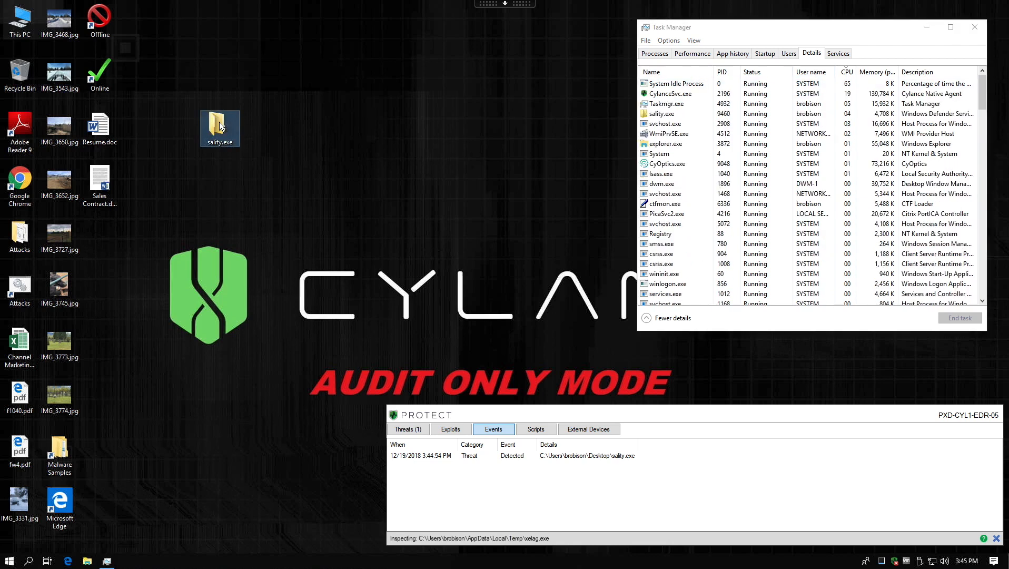
left_click(973, 27)
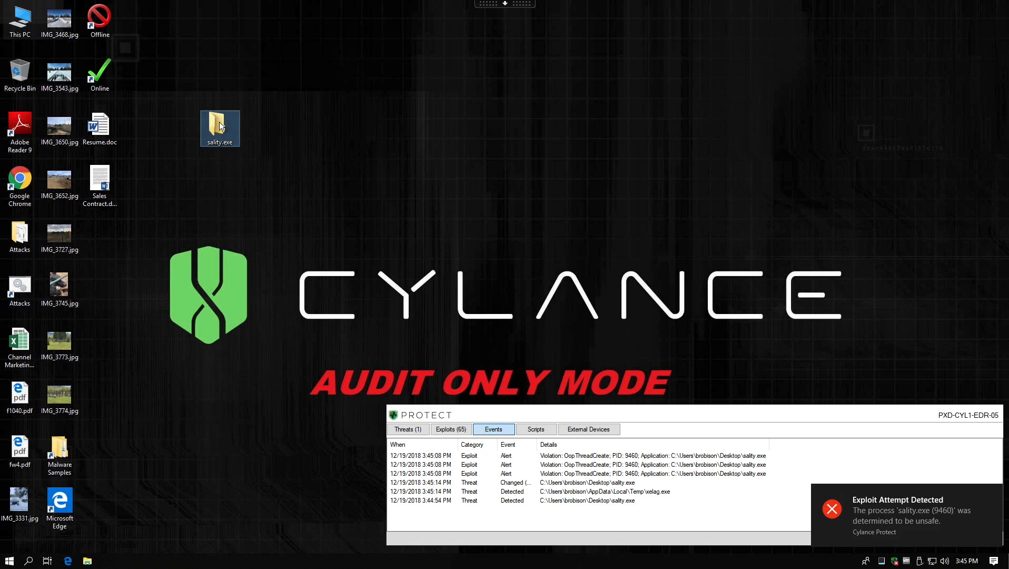
Step: Review PROTECT's sality.exe exploit alerts and unsafe xelag.exe threat, returning to Events
left_click(450, 429)
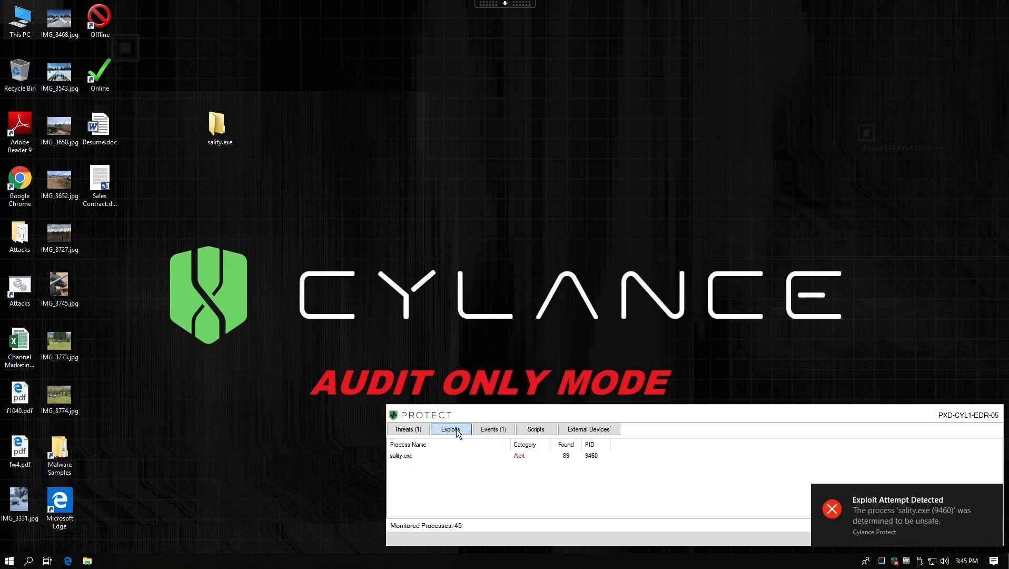
left_click(407, 430)
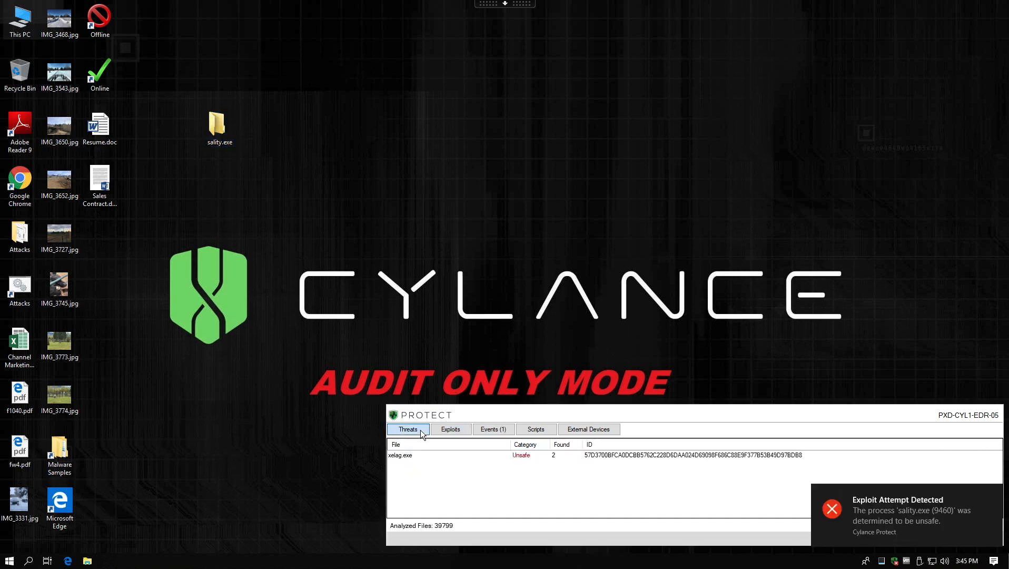
left_click(493, 429)
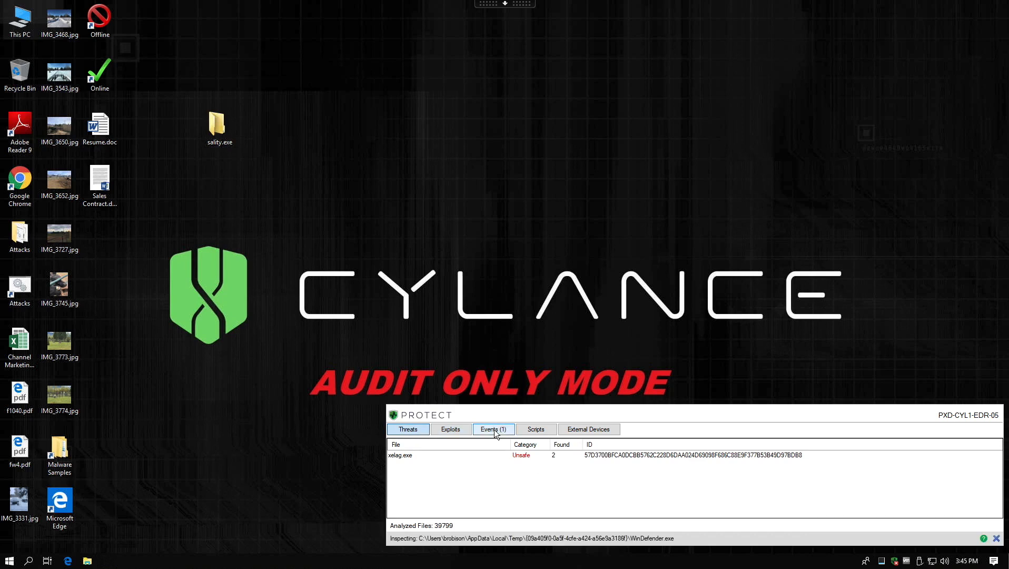
left_click(494, 429)
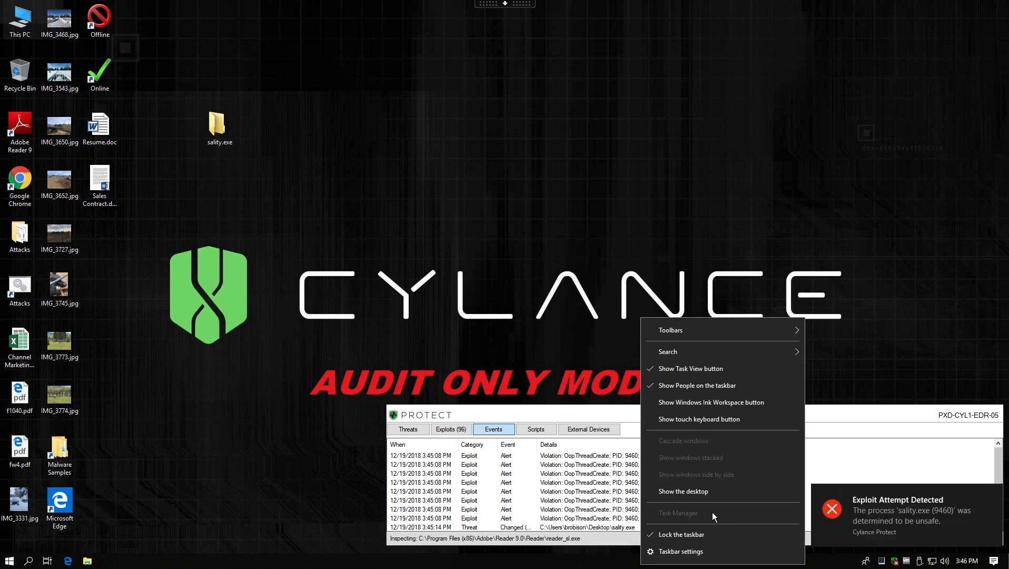
Step: Switch to the browser showing the CylanceOPTICS Detections tab with 73 detections
left_click(601, 418)
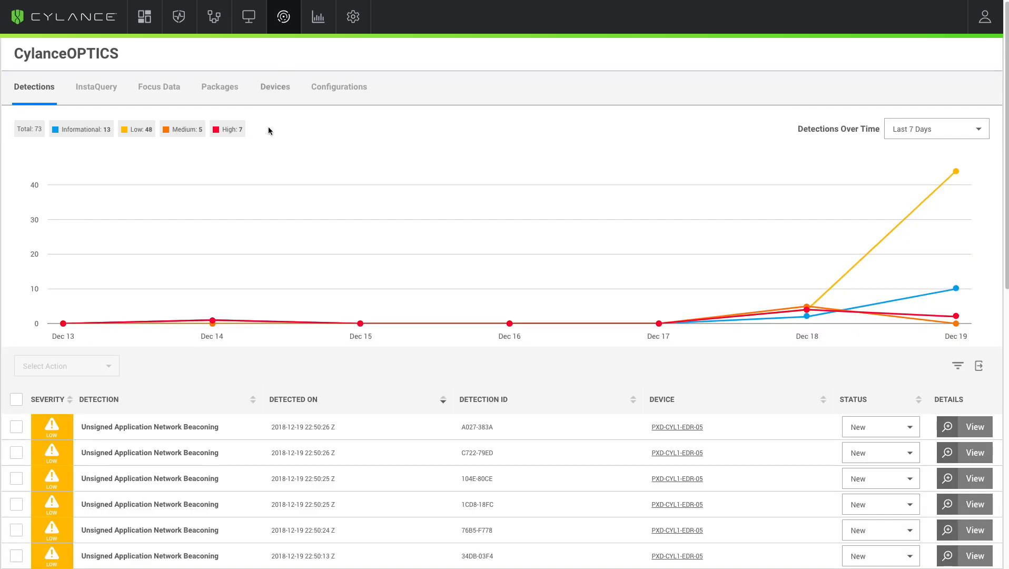
Step: Inspect detection A027-383A: sality.exe (PID 9460) beaconing to 89.45.93.79:8319
scroll("down", 3)
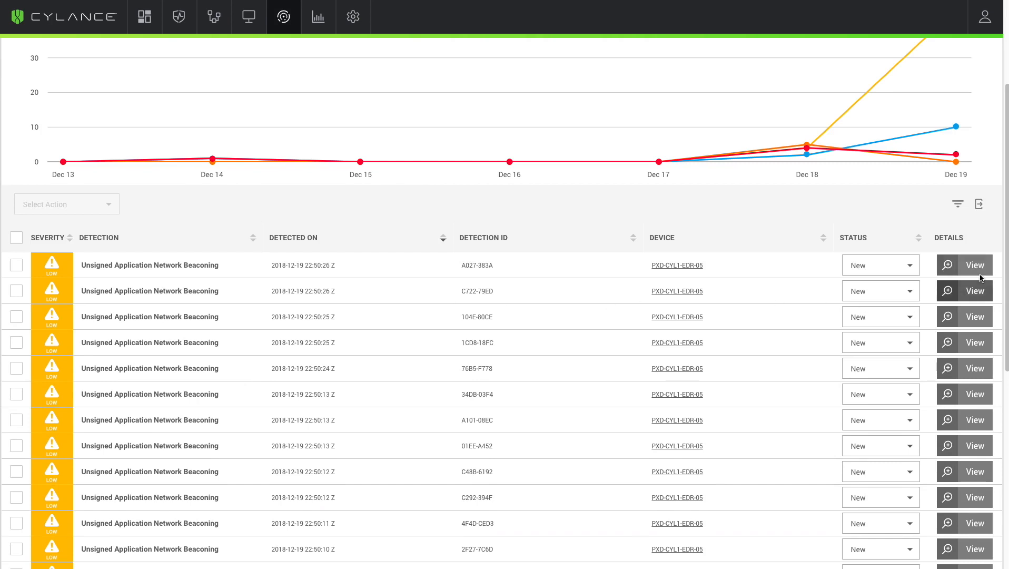
left_click(975, 265)
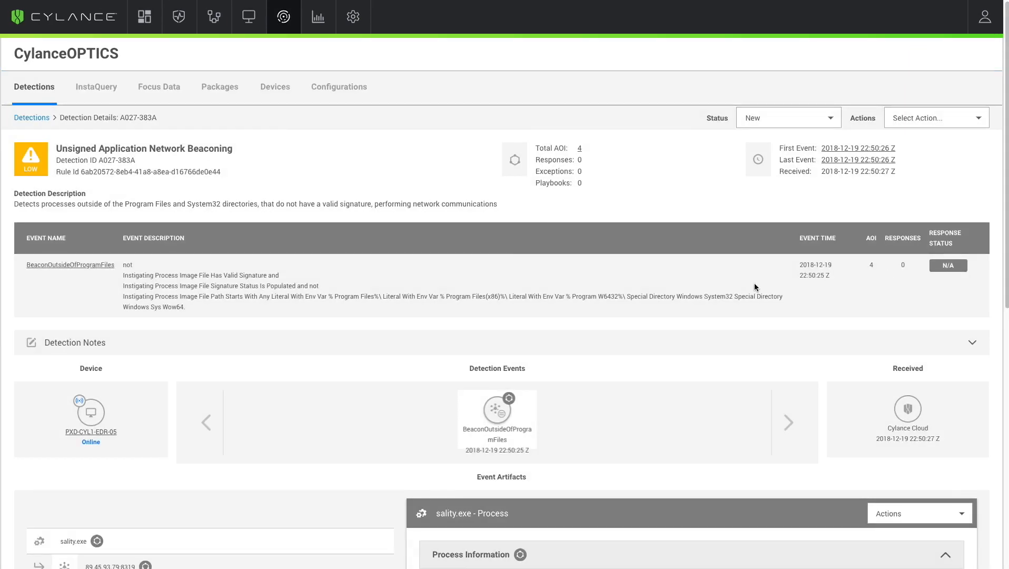
scroll("down", 3)
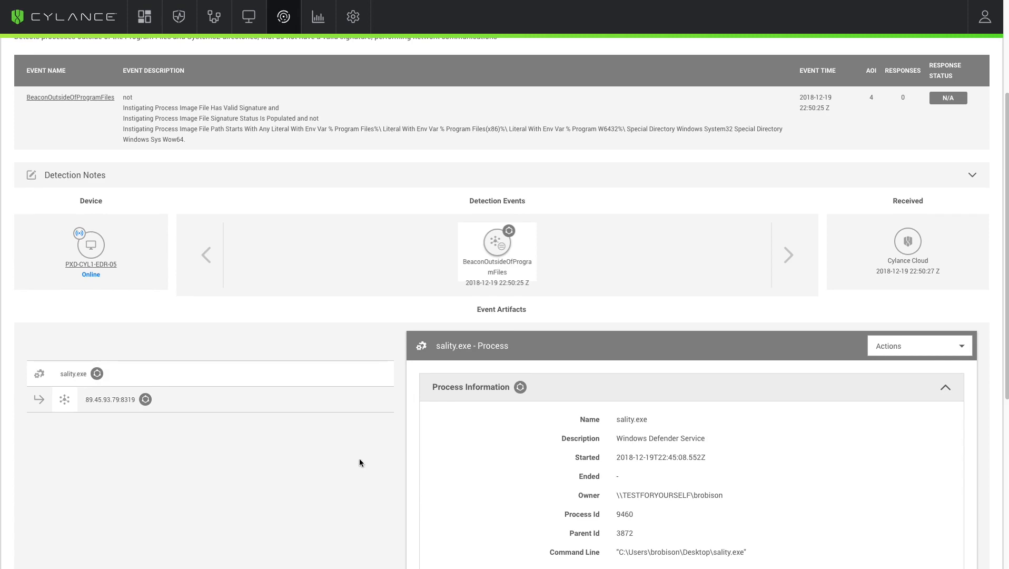
scroll("down", 3)
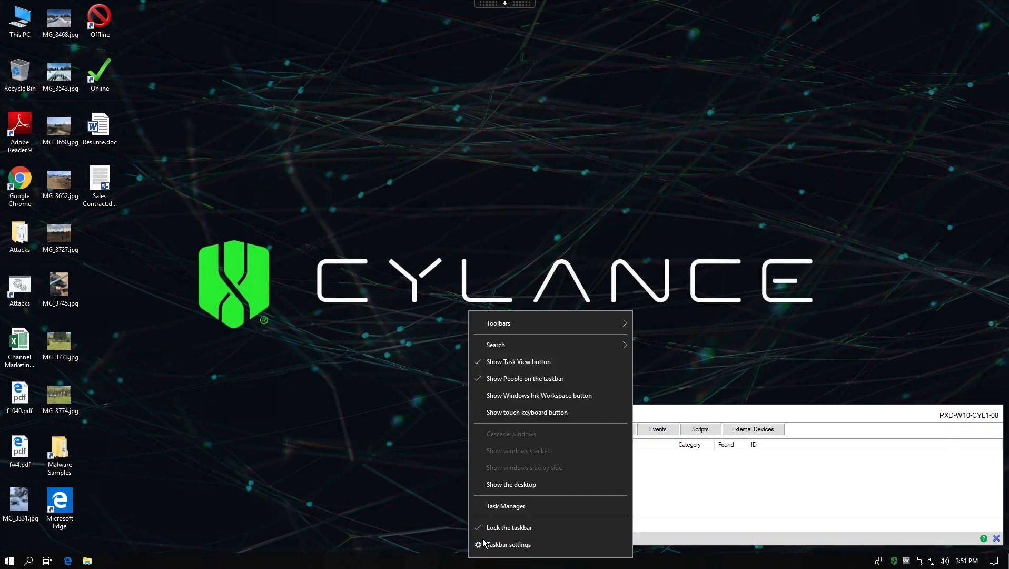
Step: Dismiss the sality.exe access-denied error and review its PROTECT event and unsafe threat entries
left_click(506, 506)
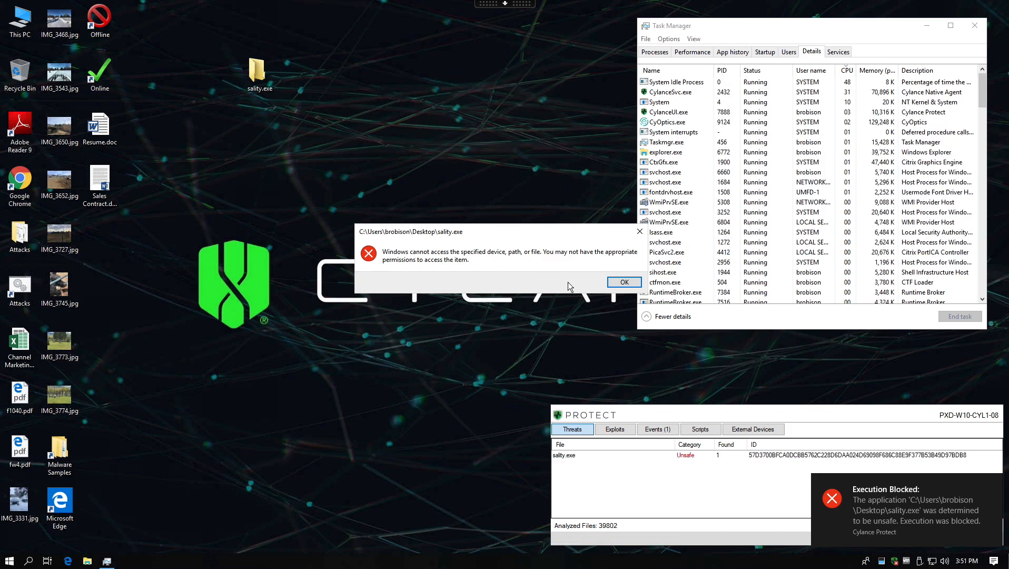
left_click(623, 282)
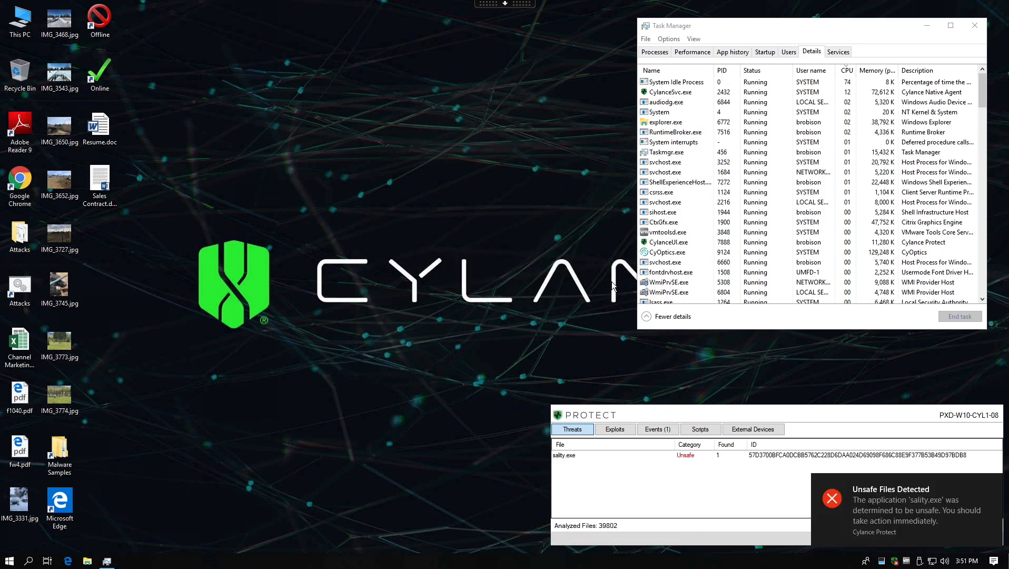
left_click(657, 430)
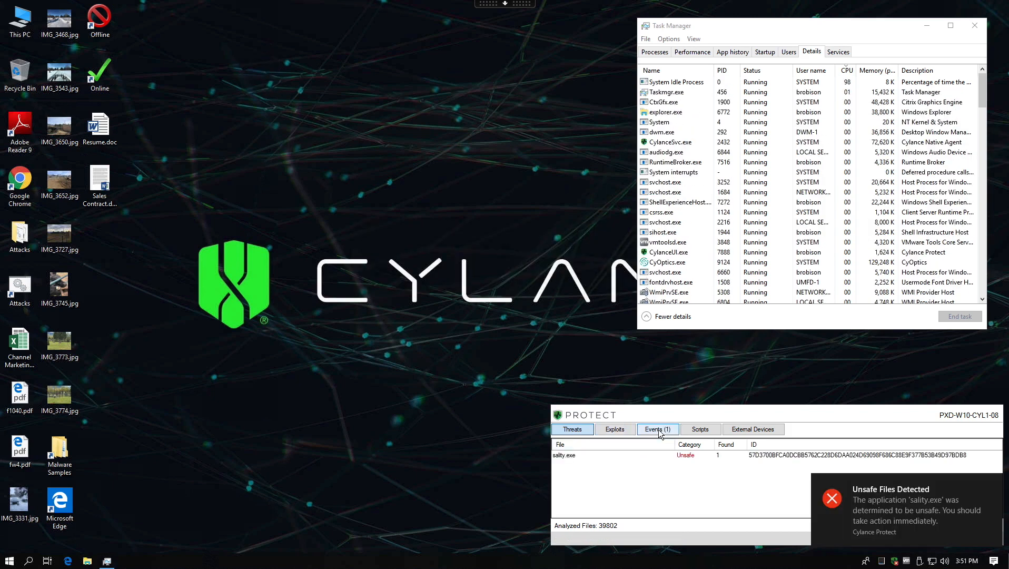
left_click(657, 429)
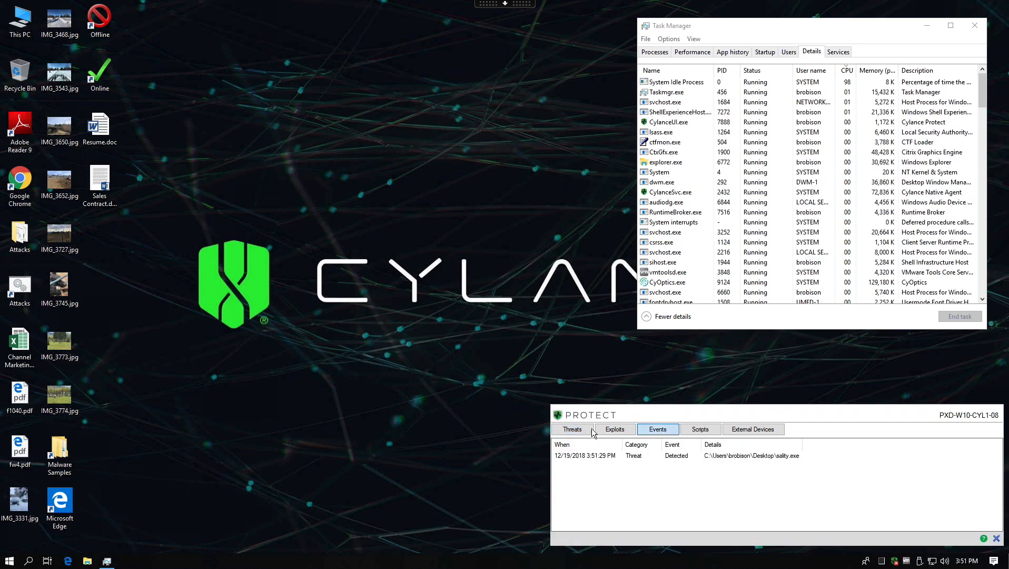
left_click(572, 430)
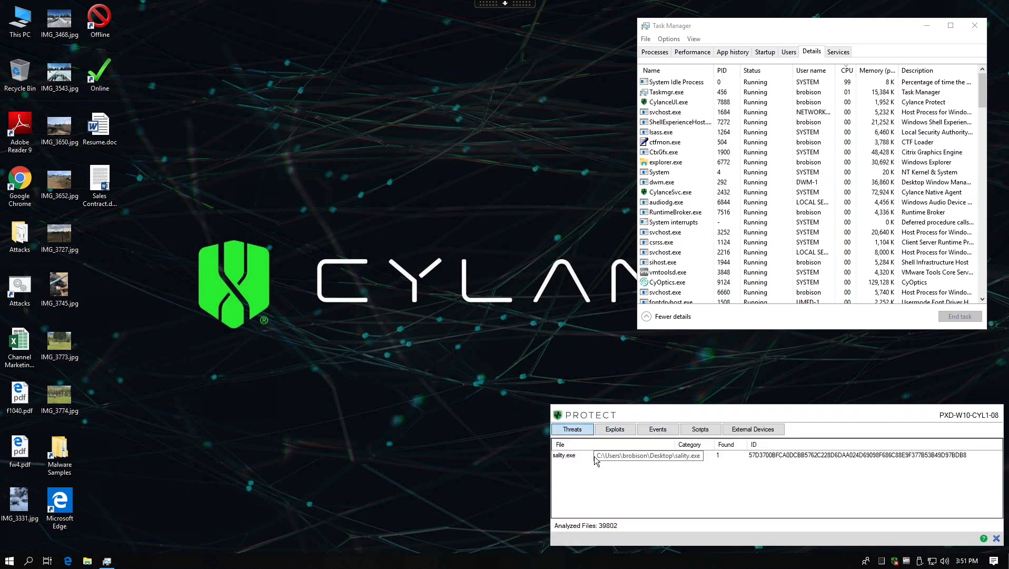